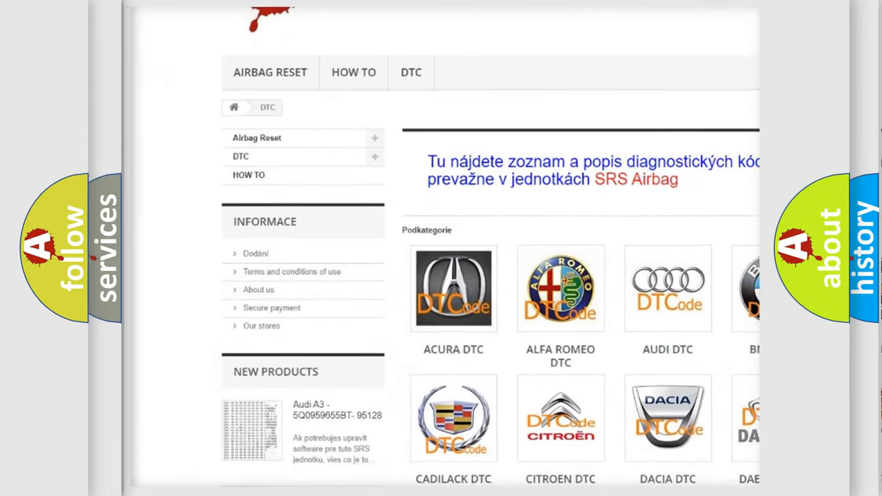
scroll(down, 3)
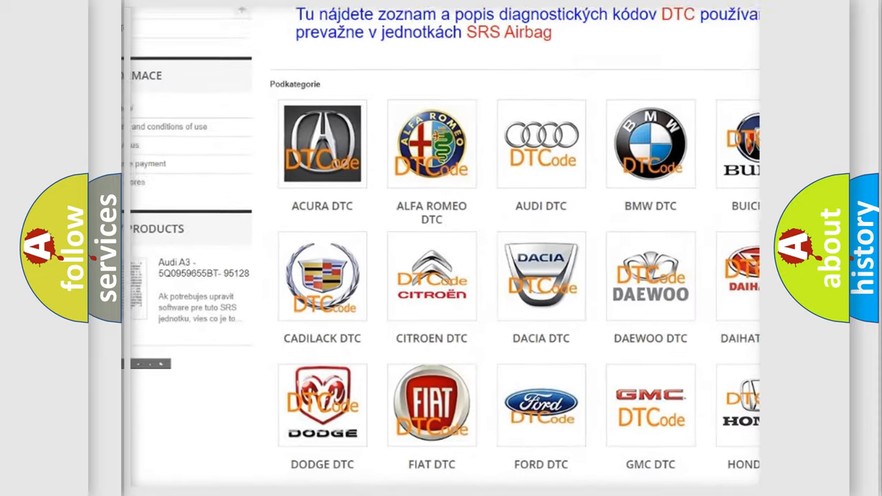